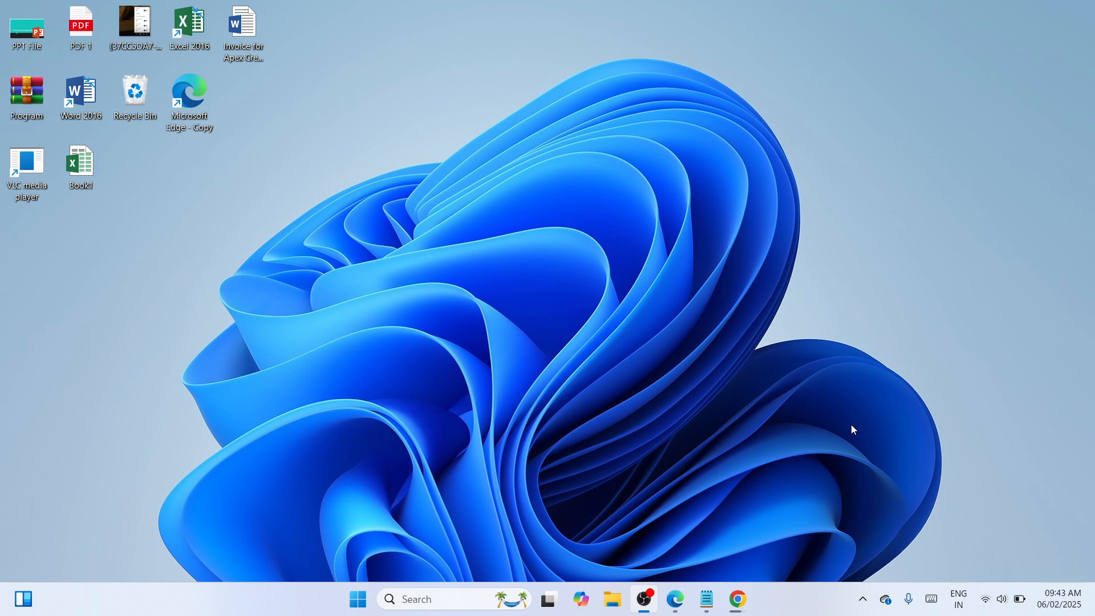
mouse_move(808, 68)
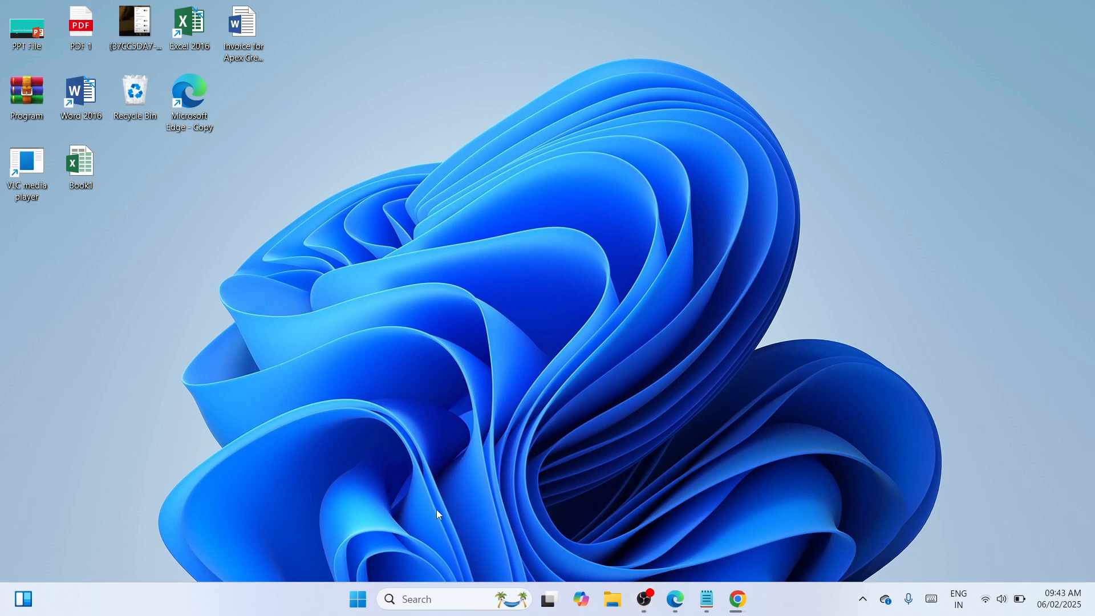
Step: Launch Windows Settings from the Start button's right-click quick link menu
right_click(358, 598)
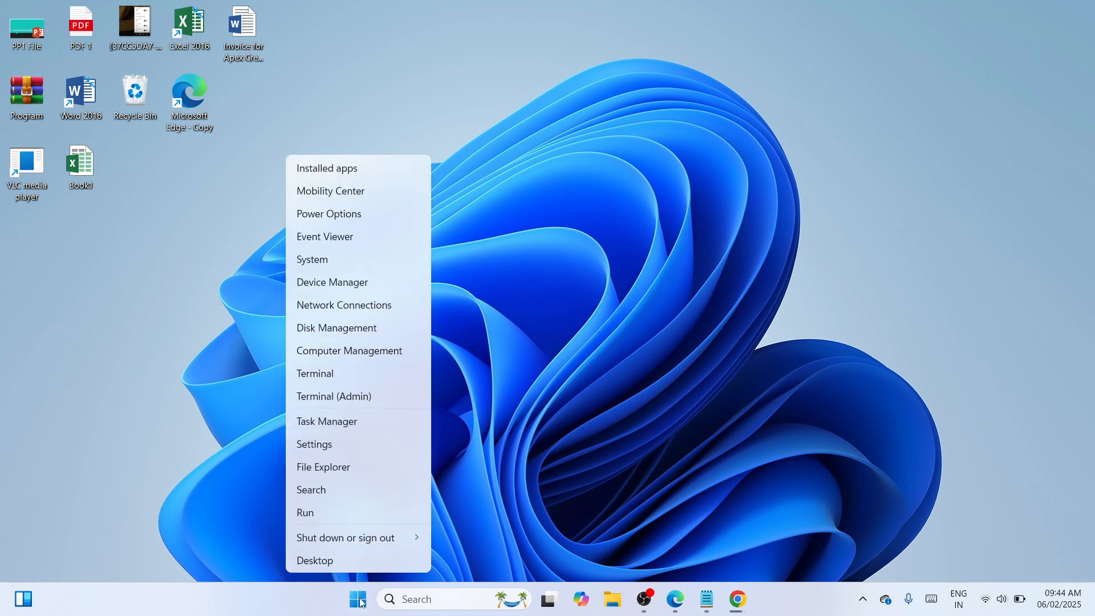
click(337, 449)
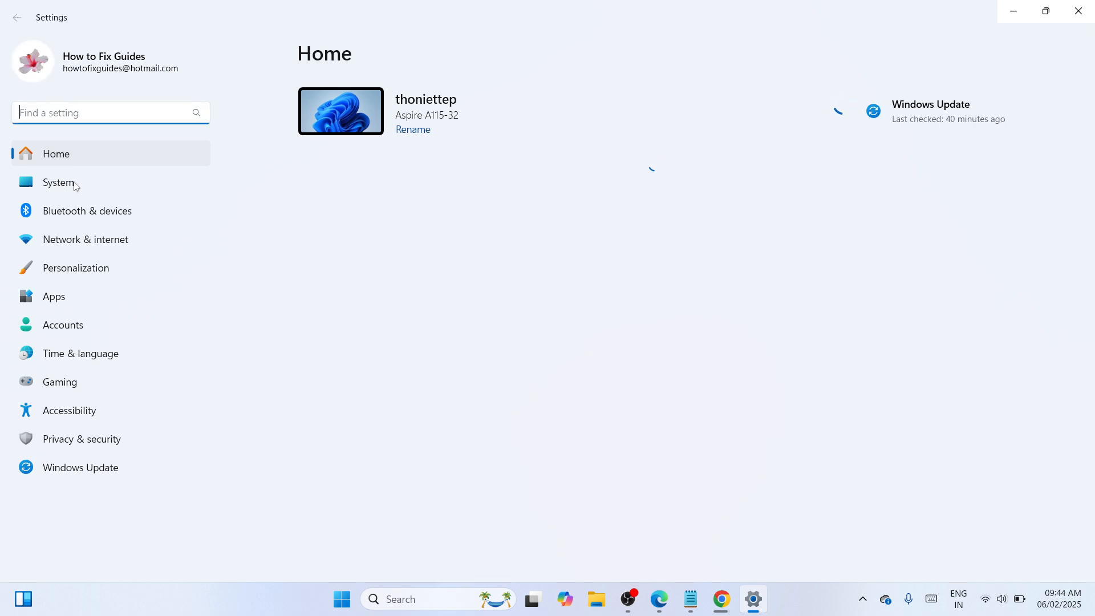
Step: Go to System and scroll down to the Optional features entry
click(58, 183)
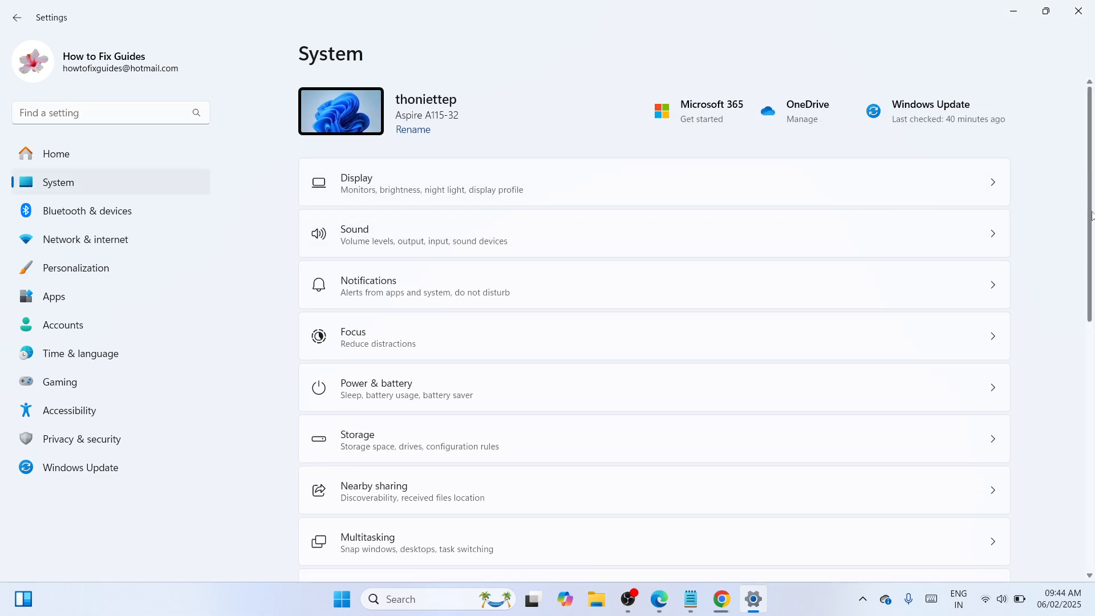
scroll(down, 3)
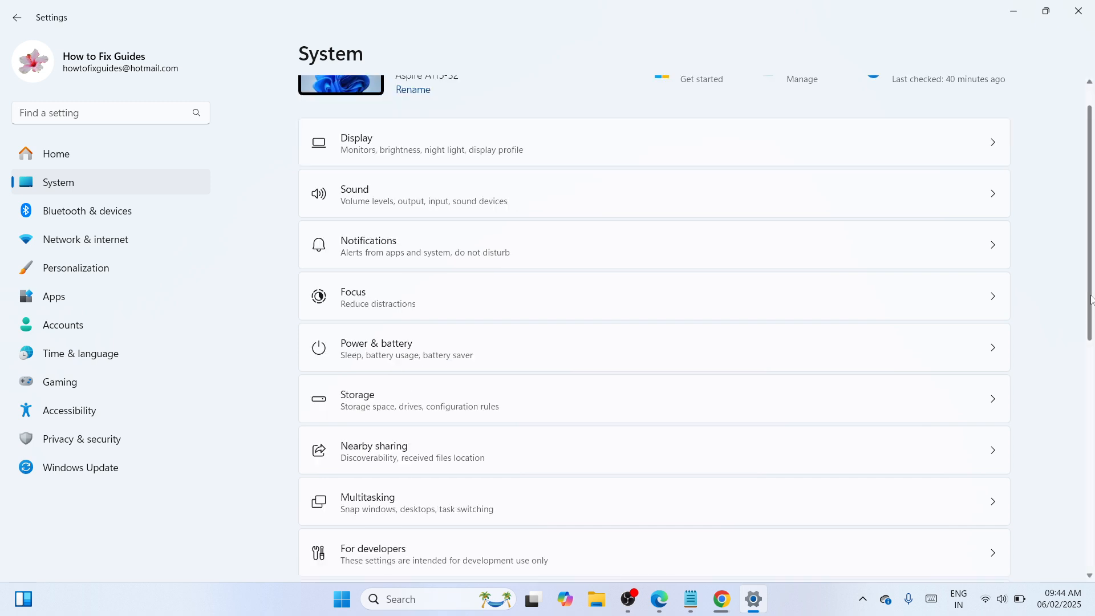
scroll(down, 3)
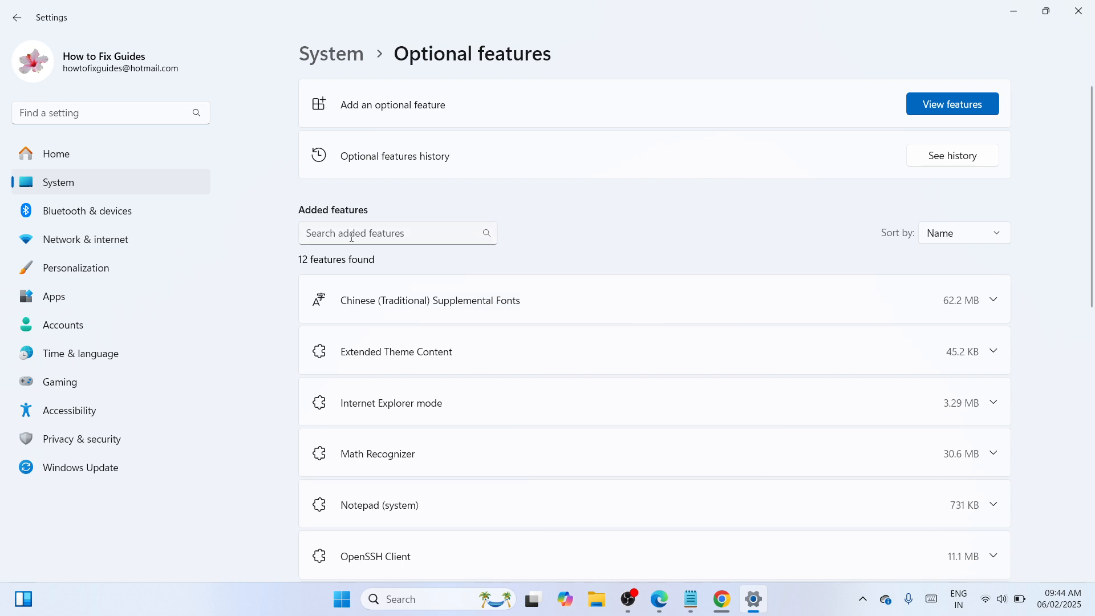
Step: Filter added features by 'wi' and expand Windows Media Player Legacy (App)
click(392, 233)
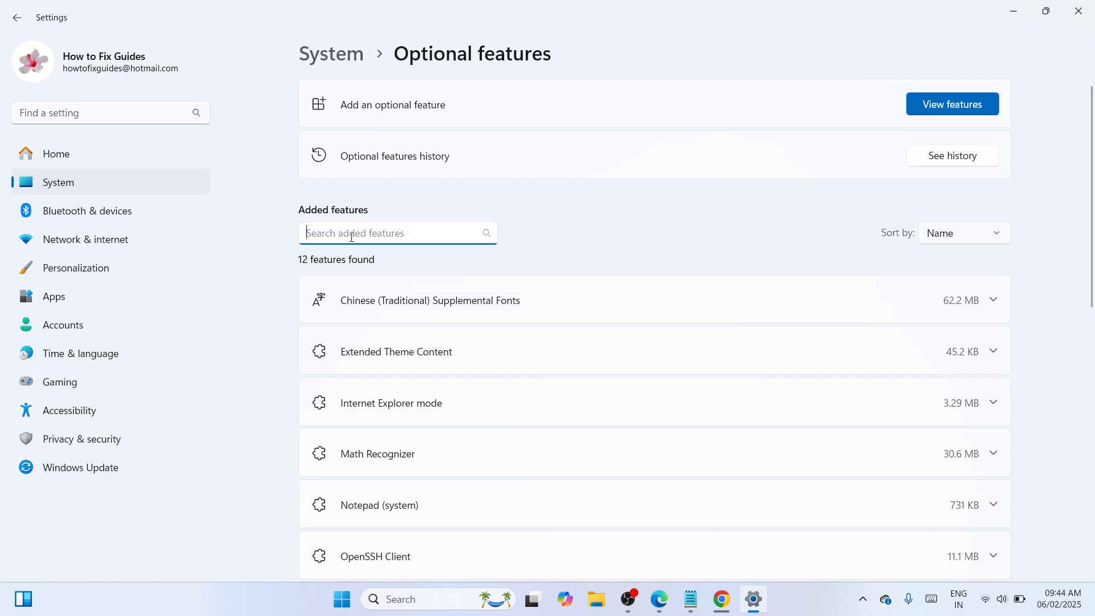
text(wi)
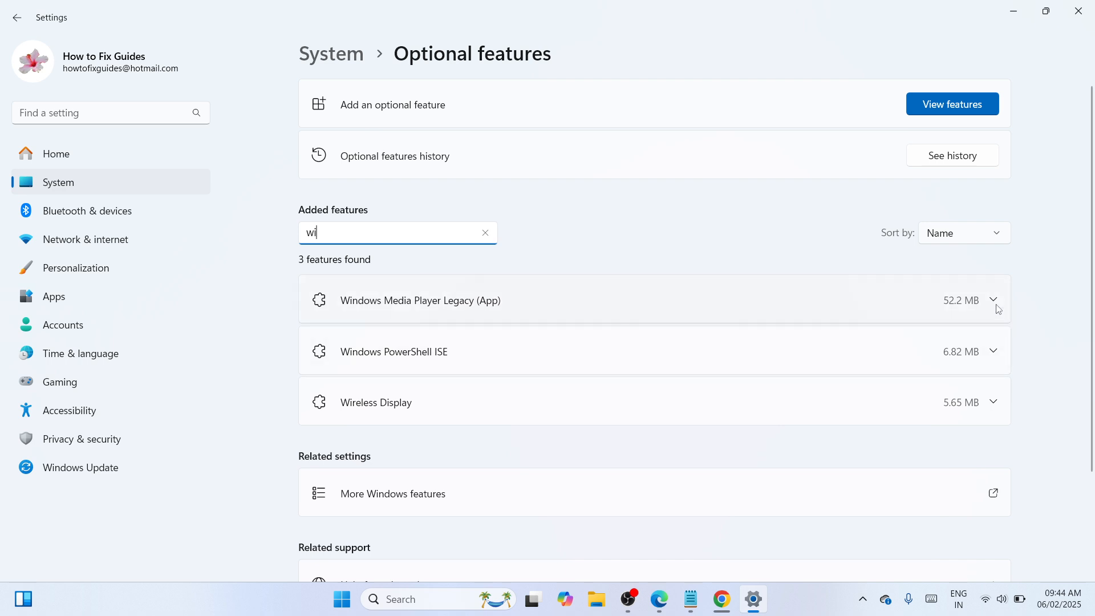
click(992, 299)
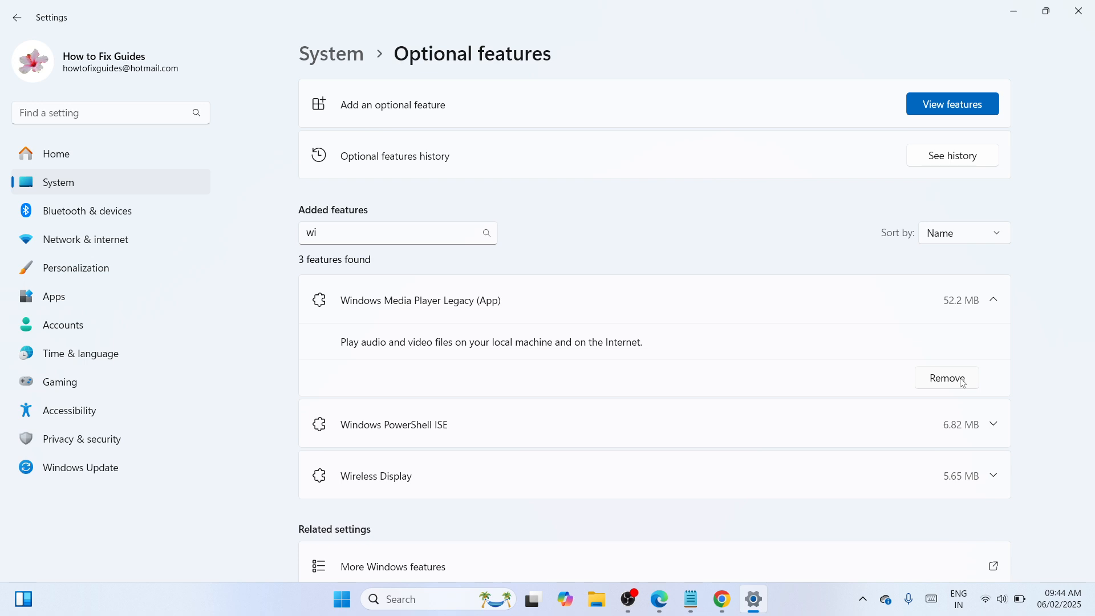
mouse_move(744, 277)
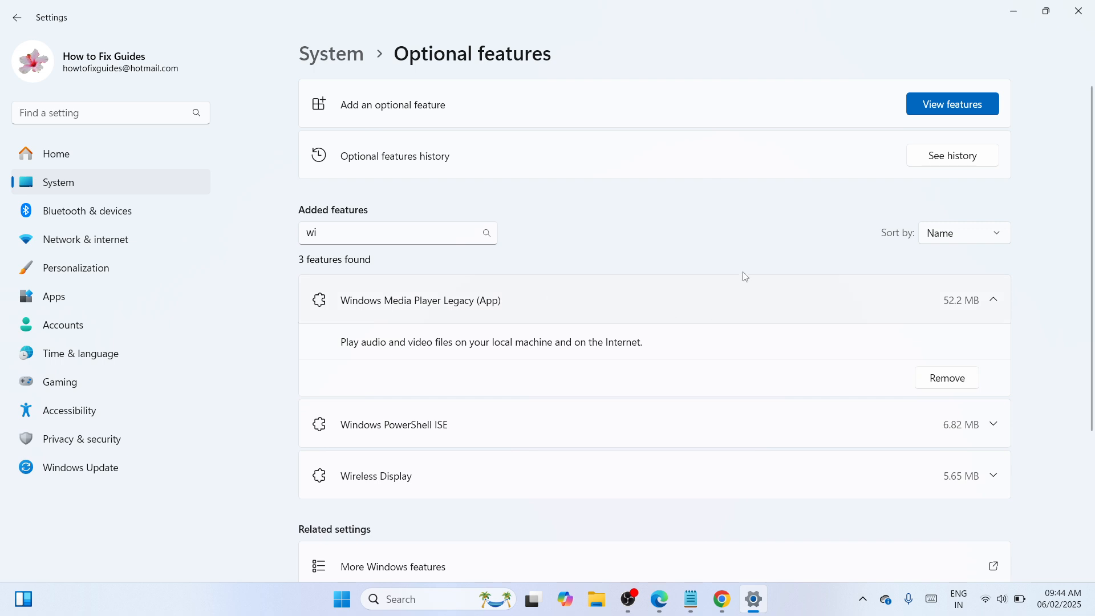
mouse_move(694, 365)
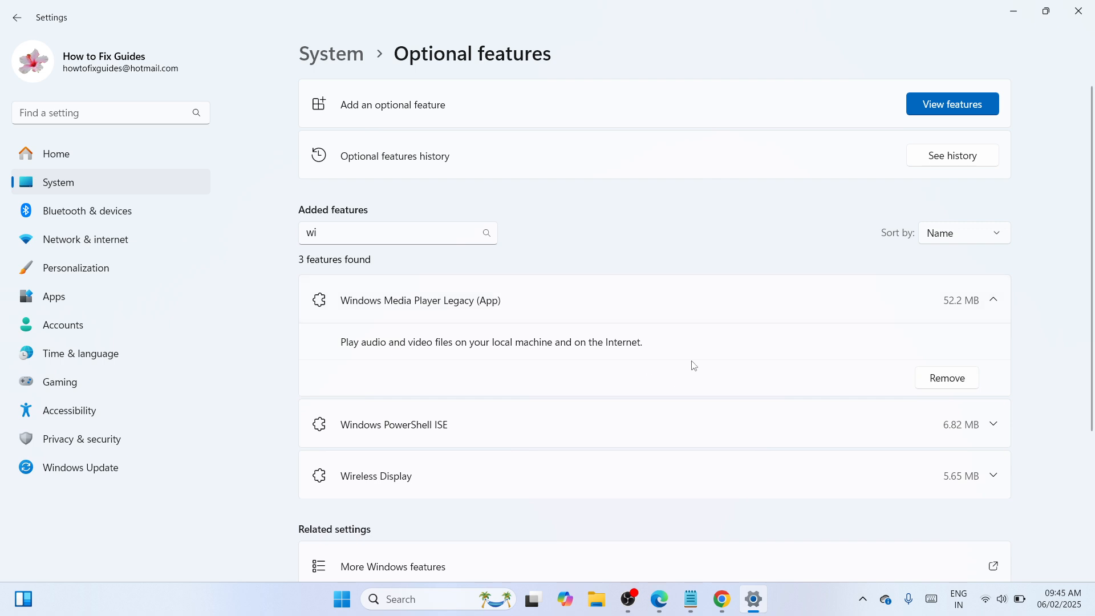
mouse_move(352, 118)
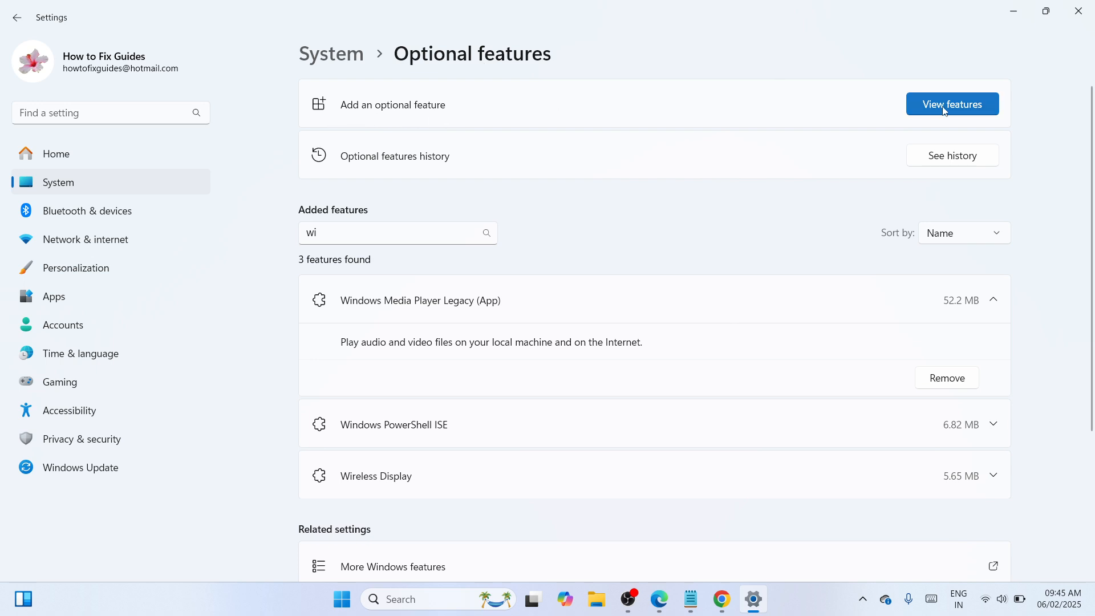
Step: Search the Add an optional feature dialog for 'media player'
click(951, 103)
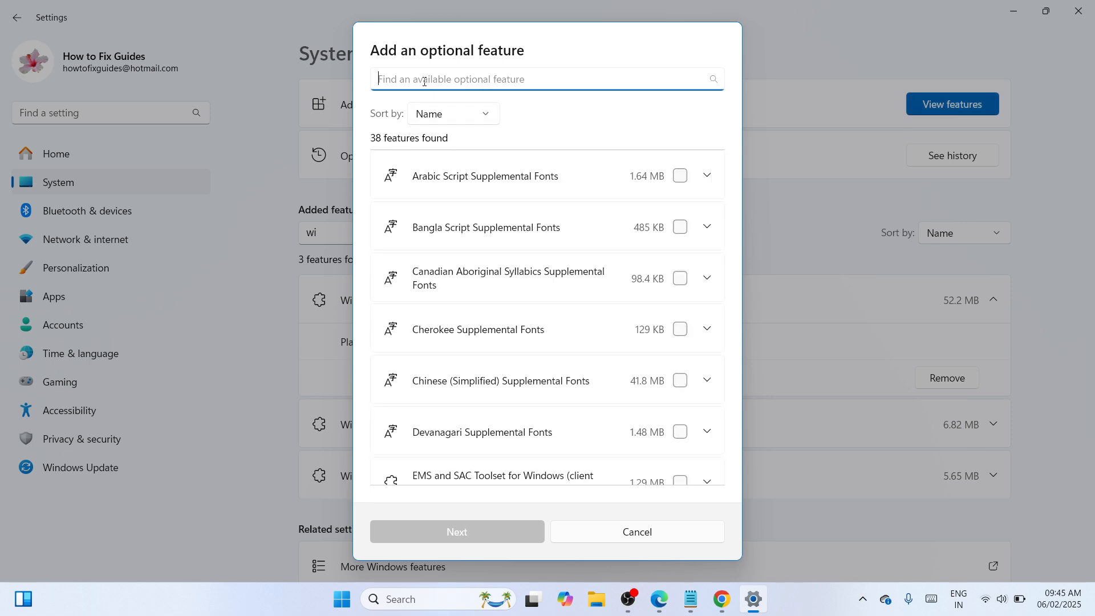
text(media pla)
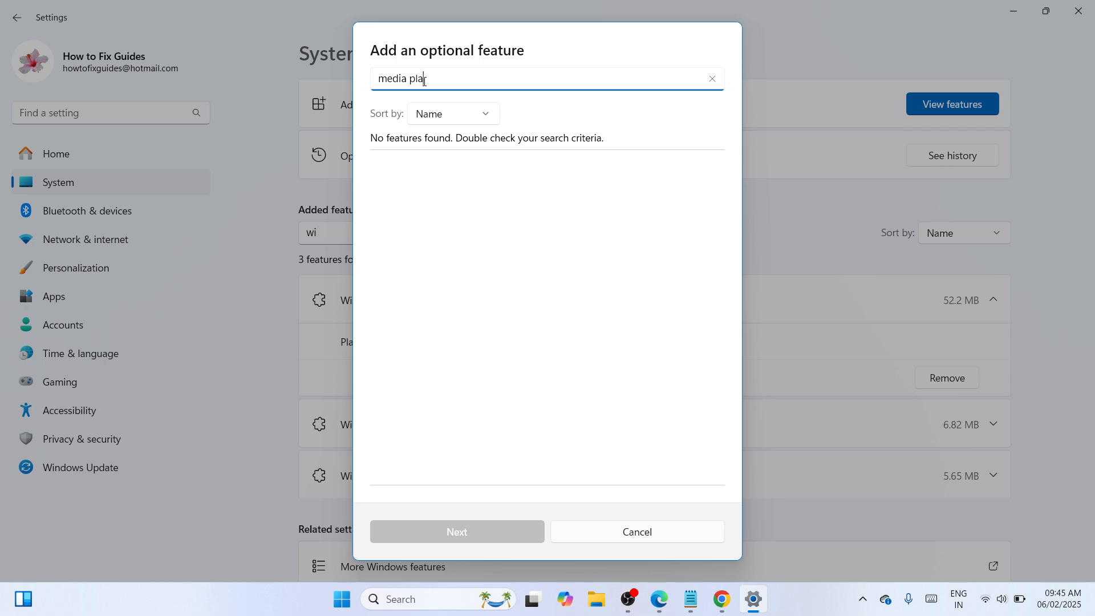
text(yer)
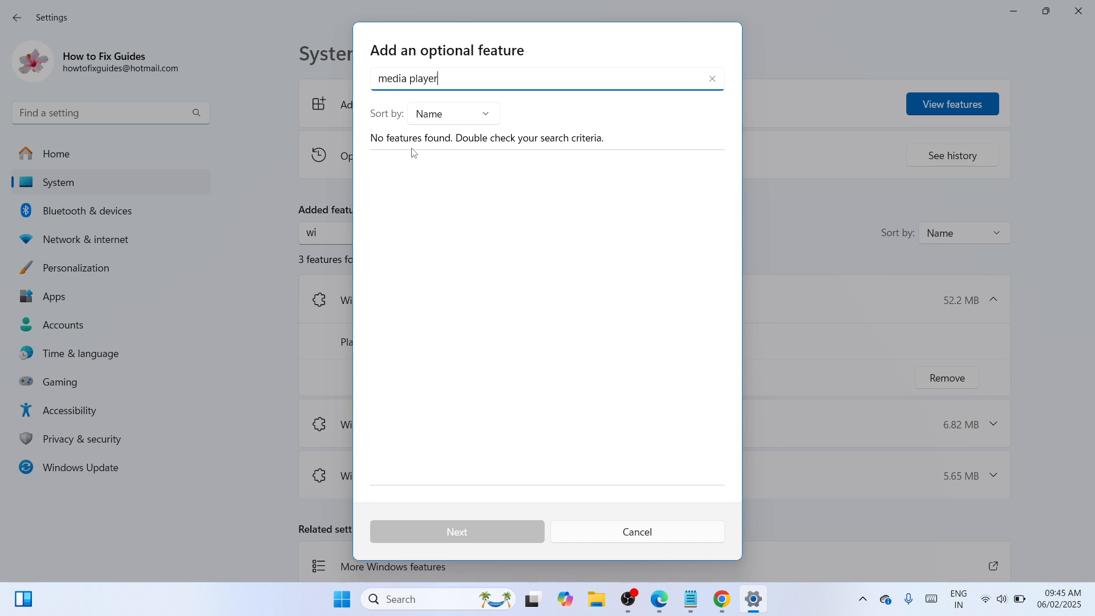
mouse_move(837, 333)
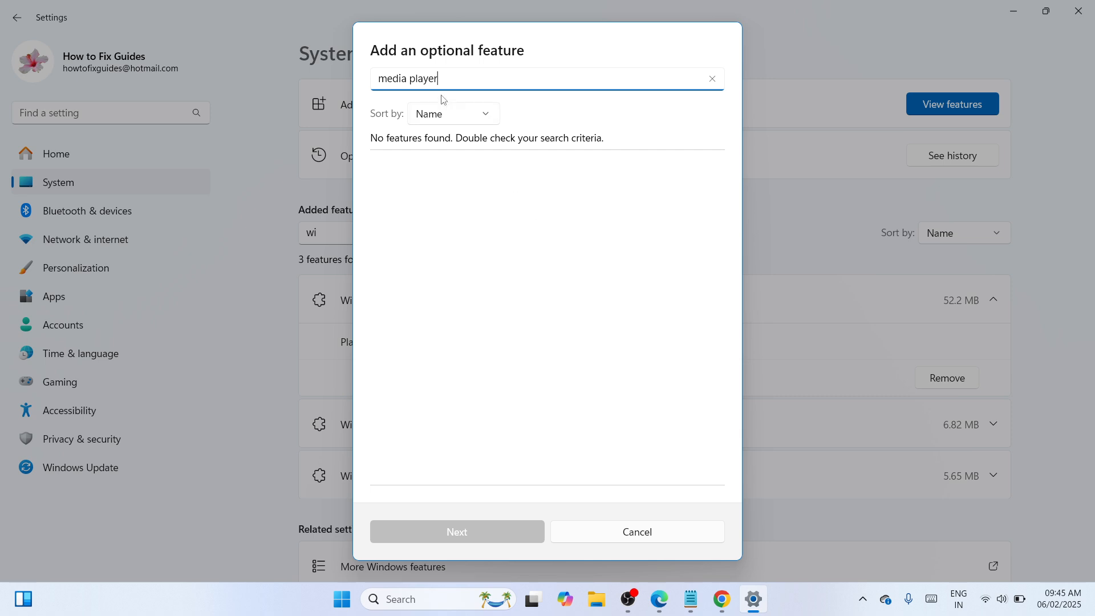
mouse_move(487, 205)
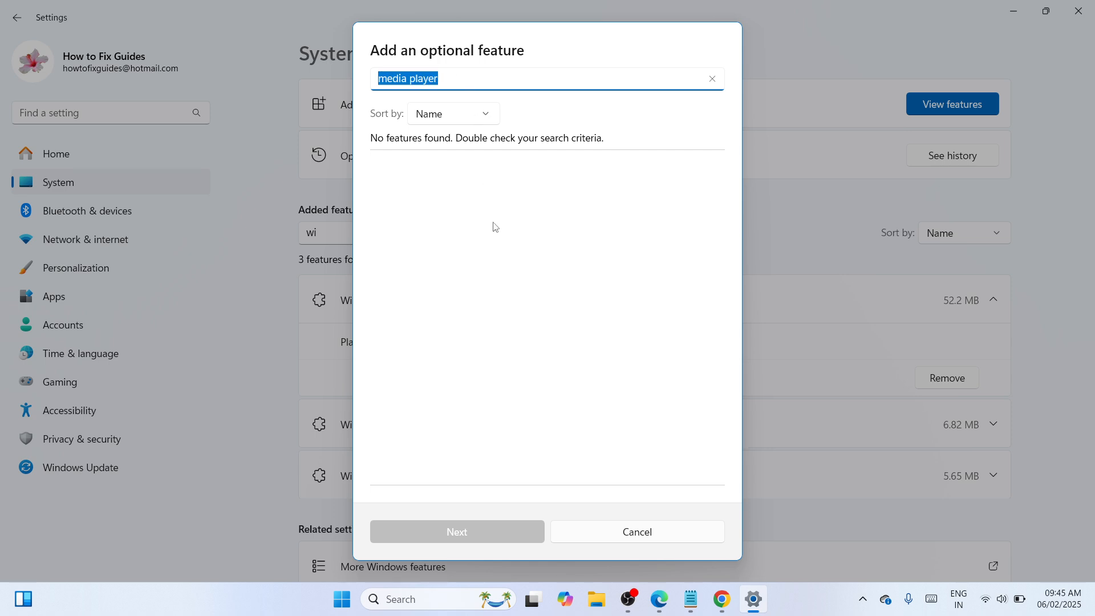
mouse_move(511, 480)
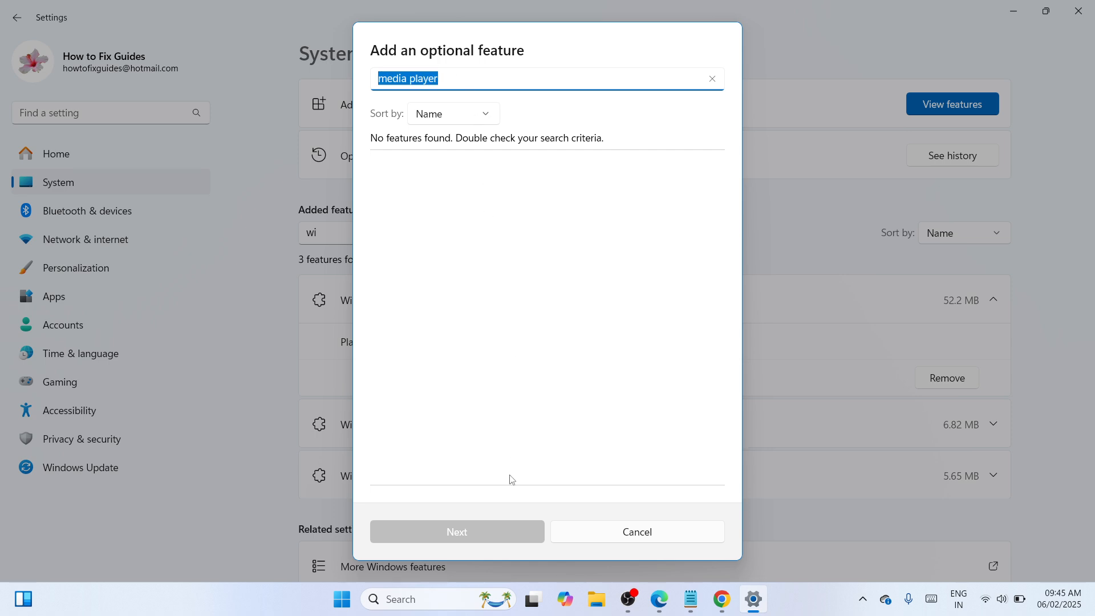
mouse_move(482, 542)
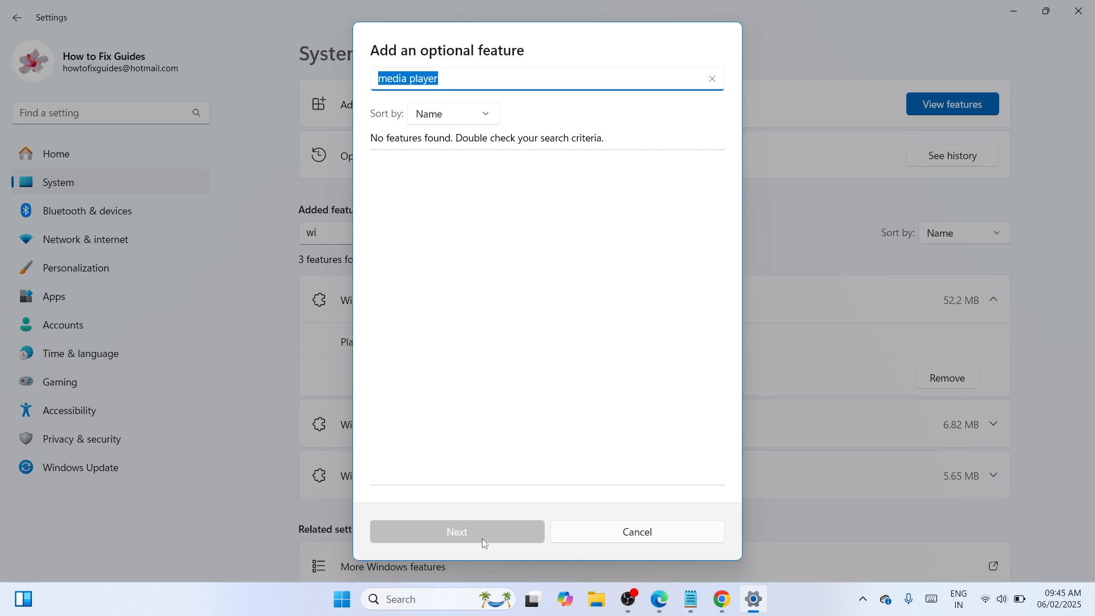